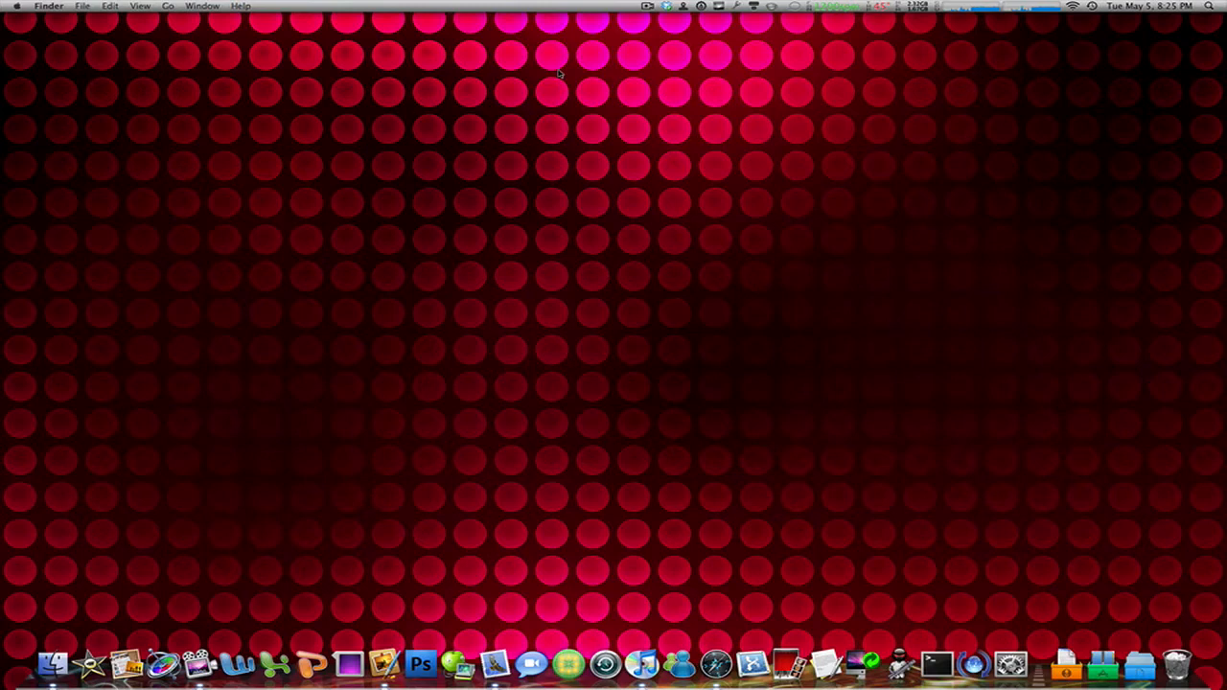
mouse_move(644, 113)
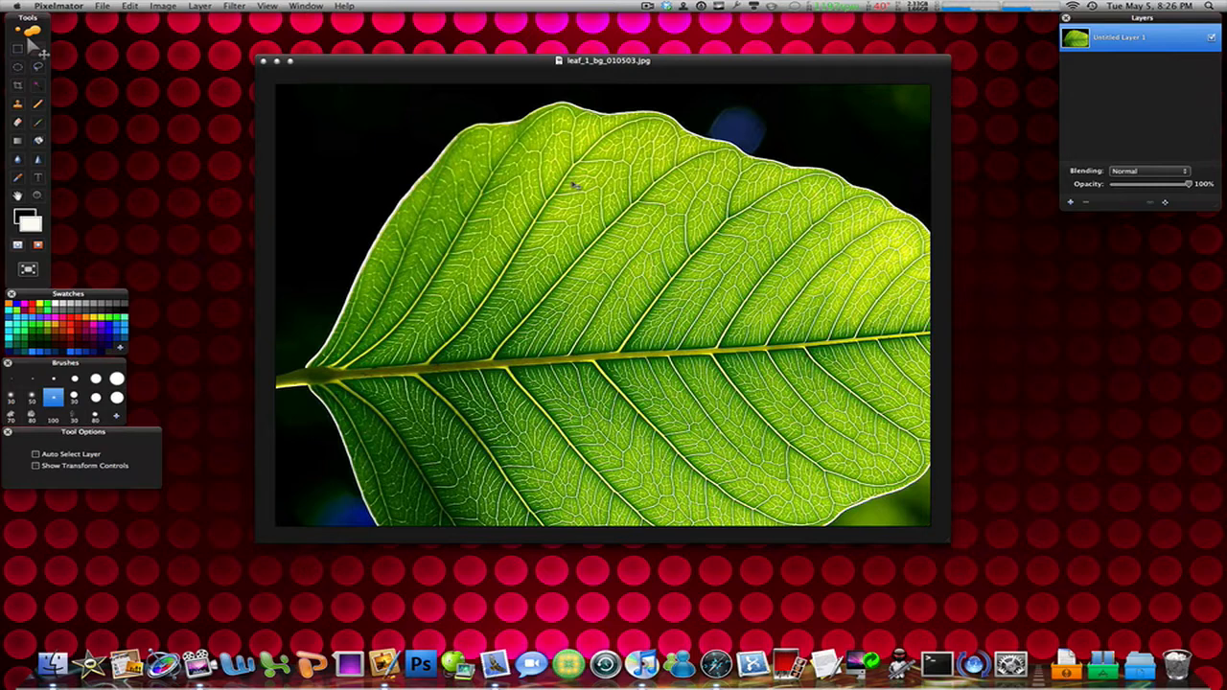
mouse_move(1127, 79)
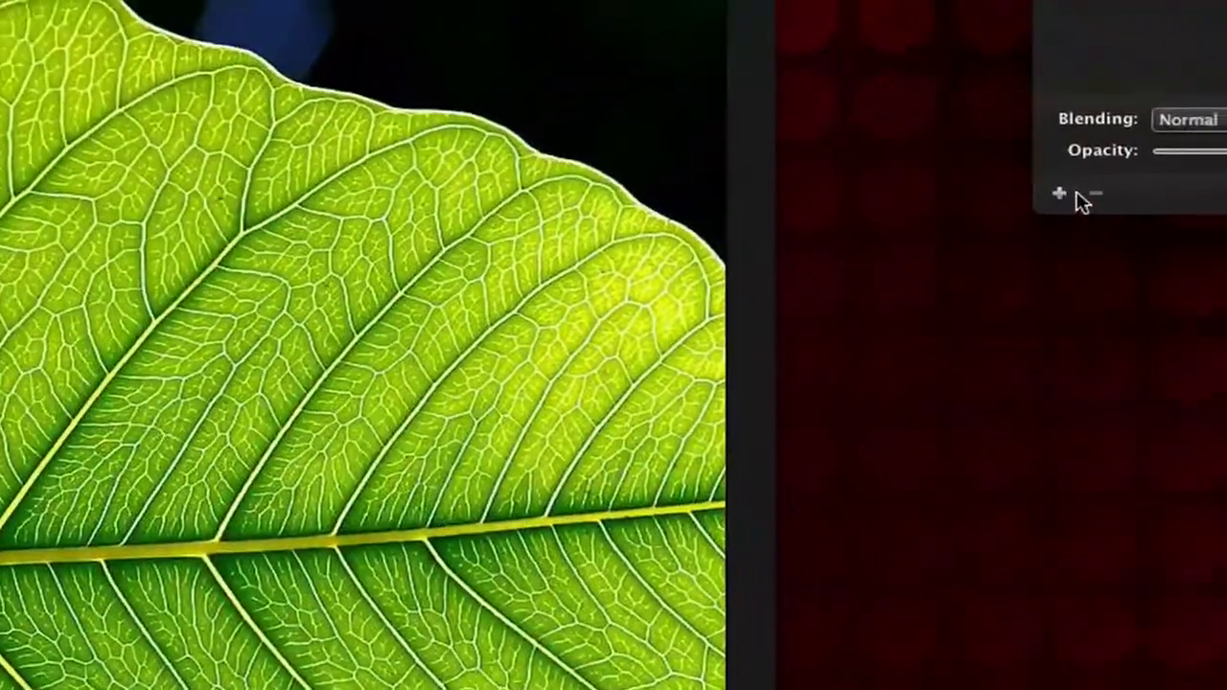
Create an empty layer above the leaf and rename it as the Water layer
left_click(1058, 192)
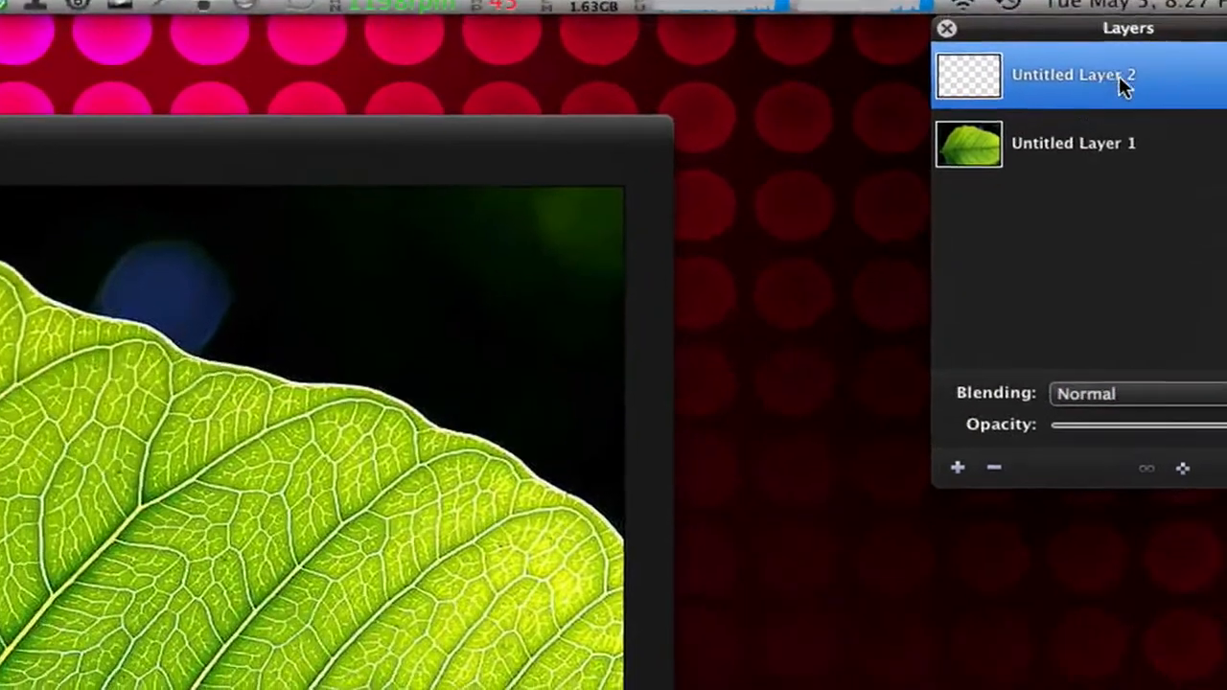
double_click(1073, 75)
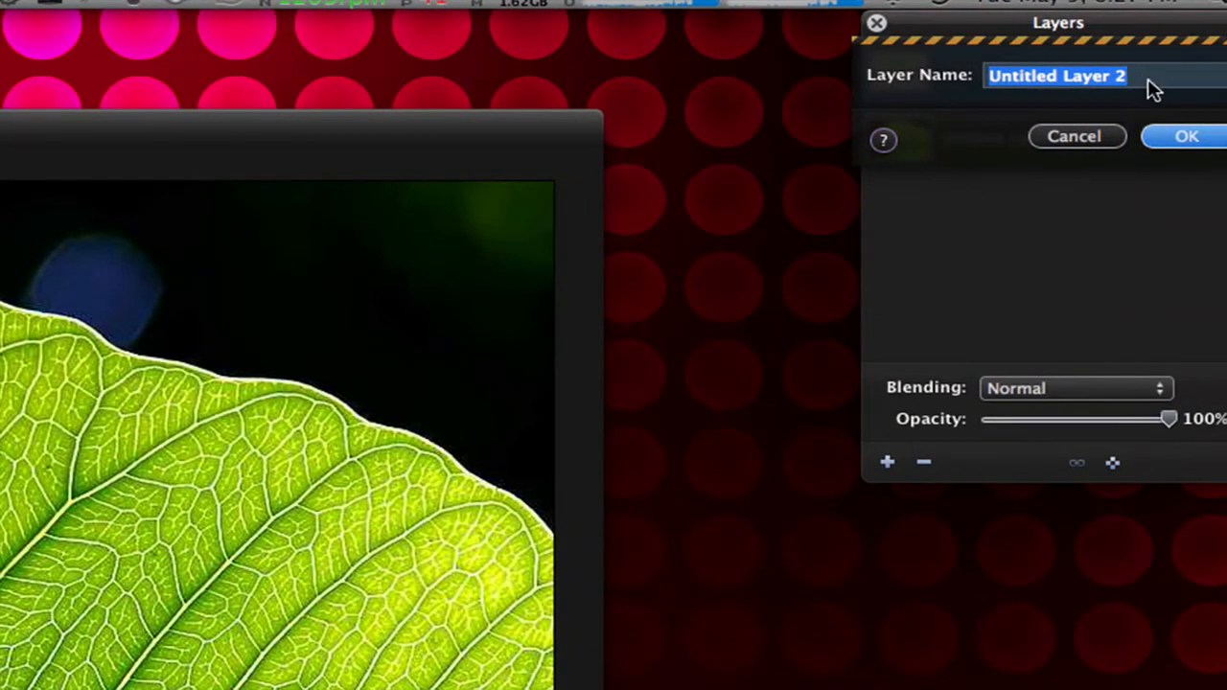
left_click(1187, 135)
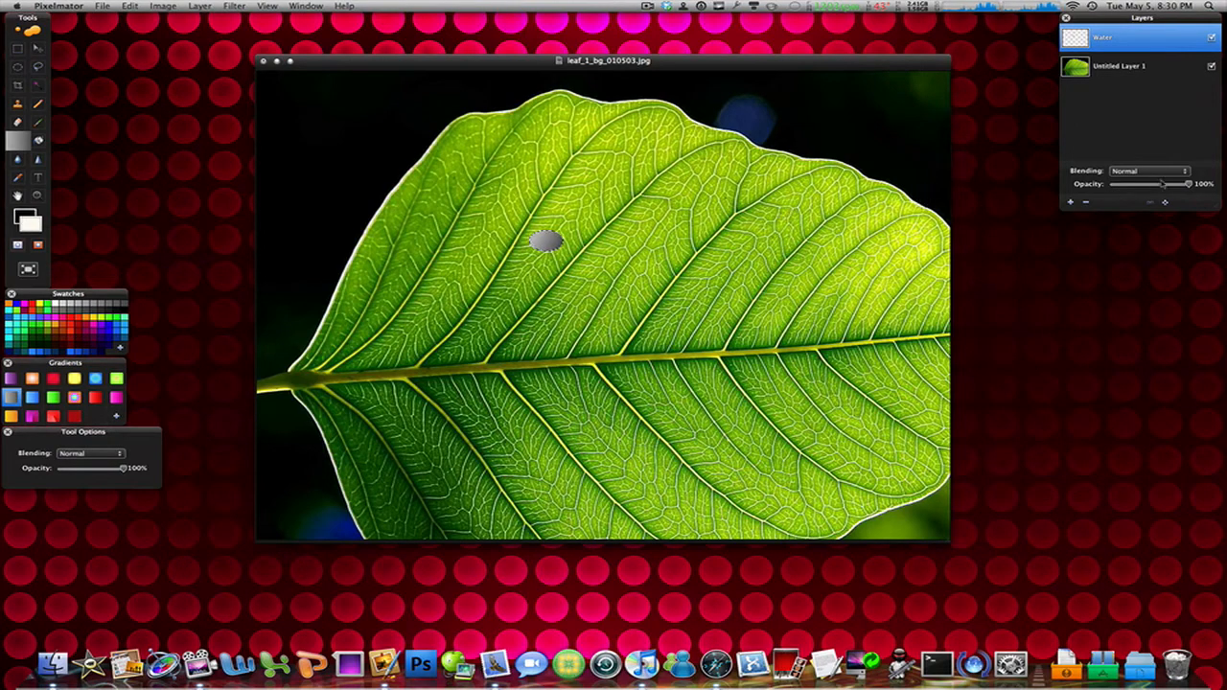
Create a further layer for the drop's shadow and confirm its new name
left_click(1148, 170)
type("S")
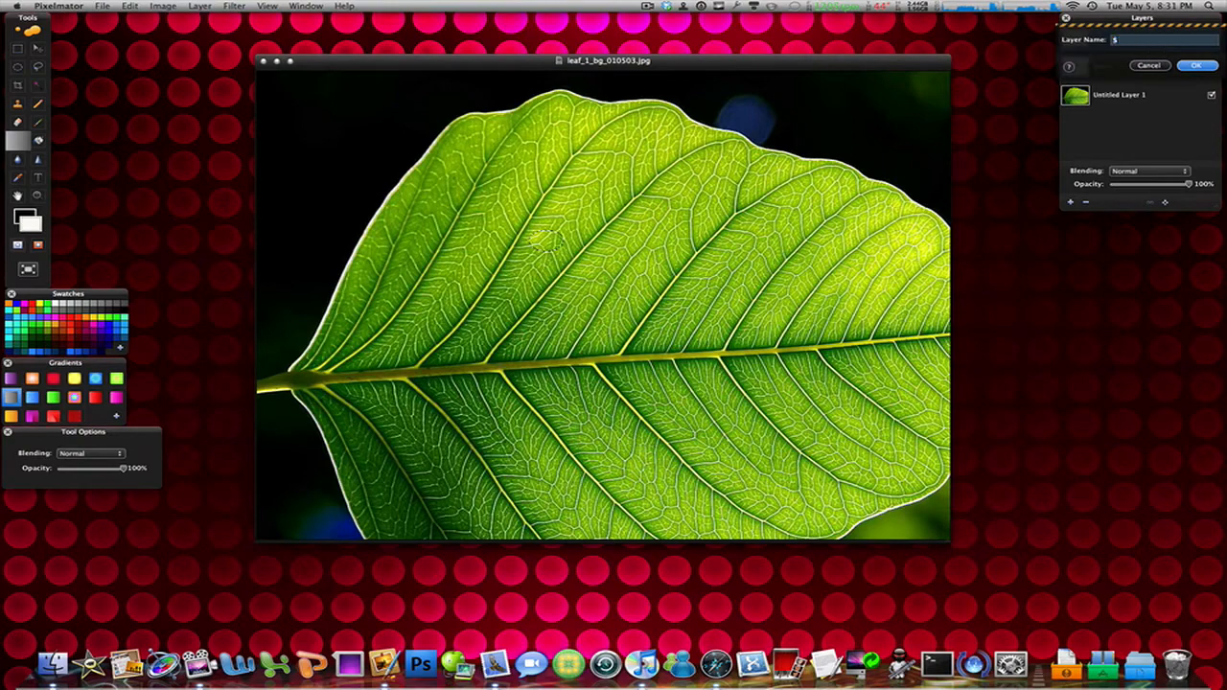
left_click(1197, 66)
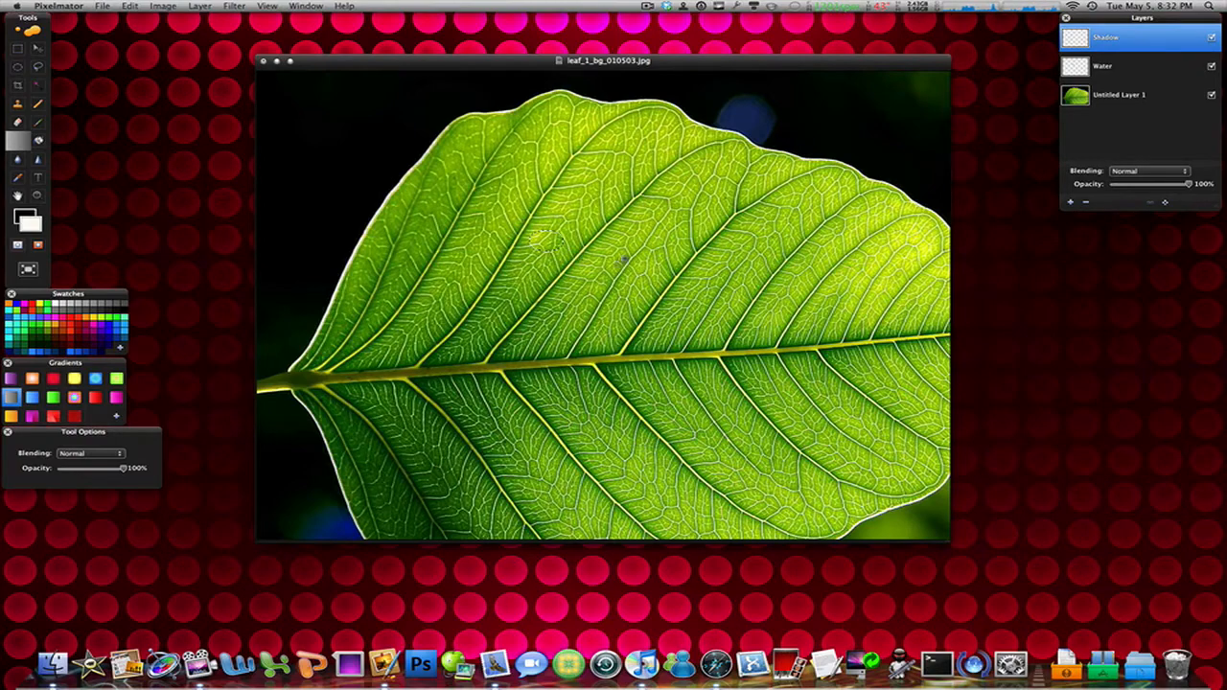
Refine the droplet selection with Smooth at about 21 so its outline rounds off
left_click(131, 6)
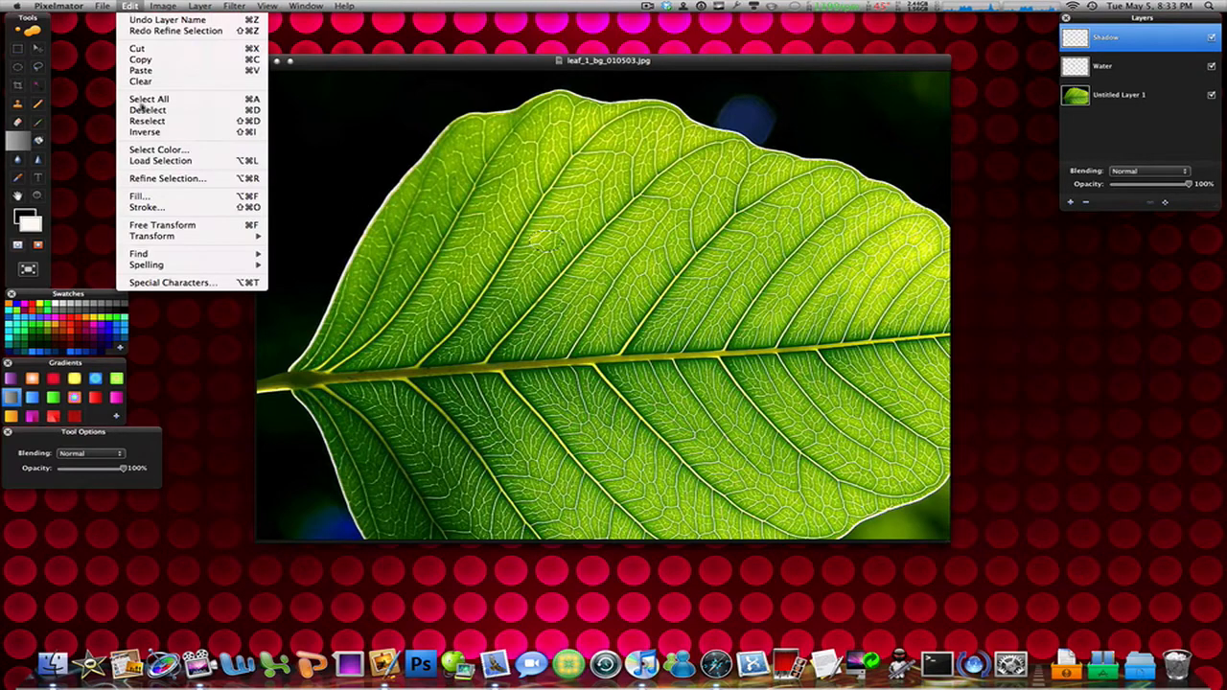
left_click(168, 178)
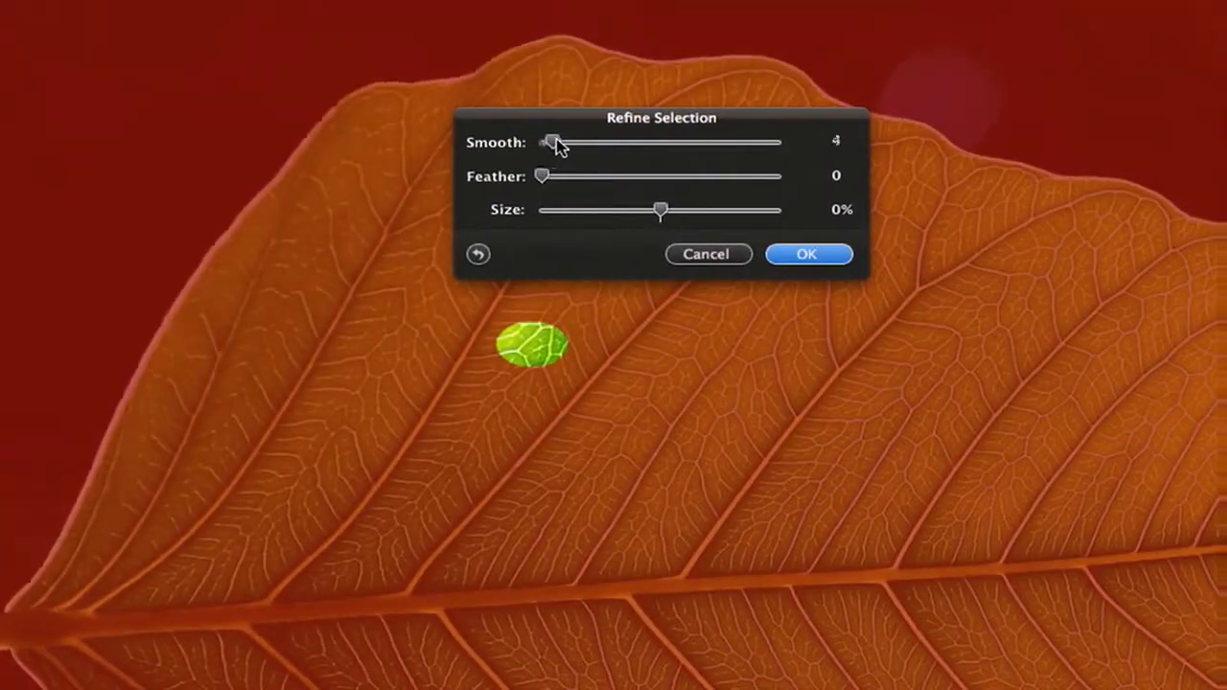
left_click_drag(552, 142, 572, 142)
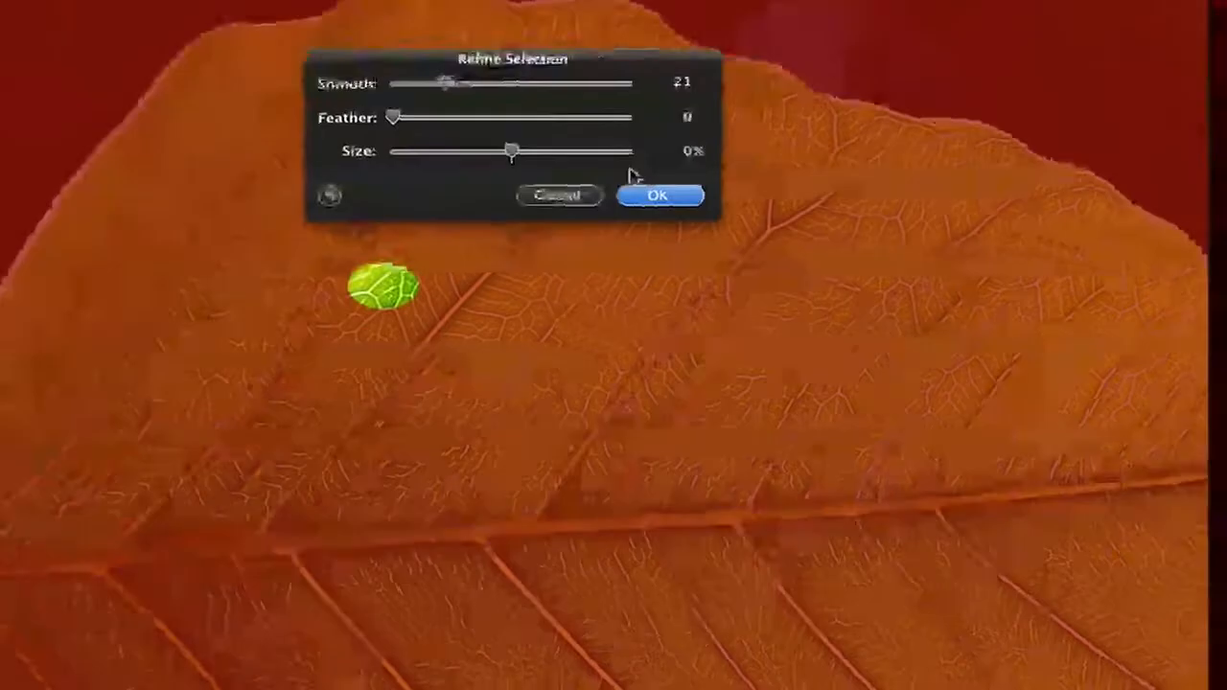
left_click(658, 196)
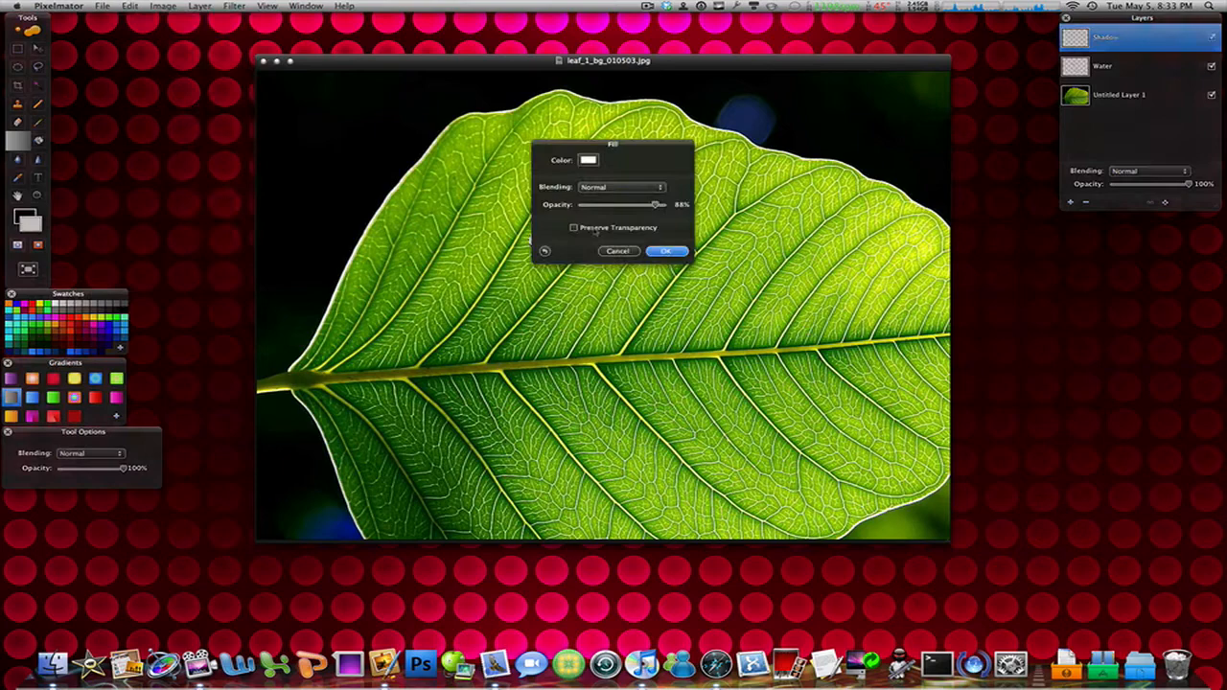
Fill the droplet selection with black at roughly 89% opacity
left_click(588, 161)
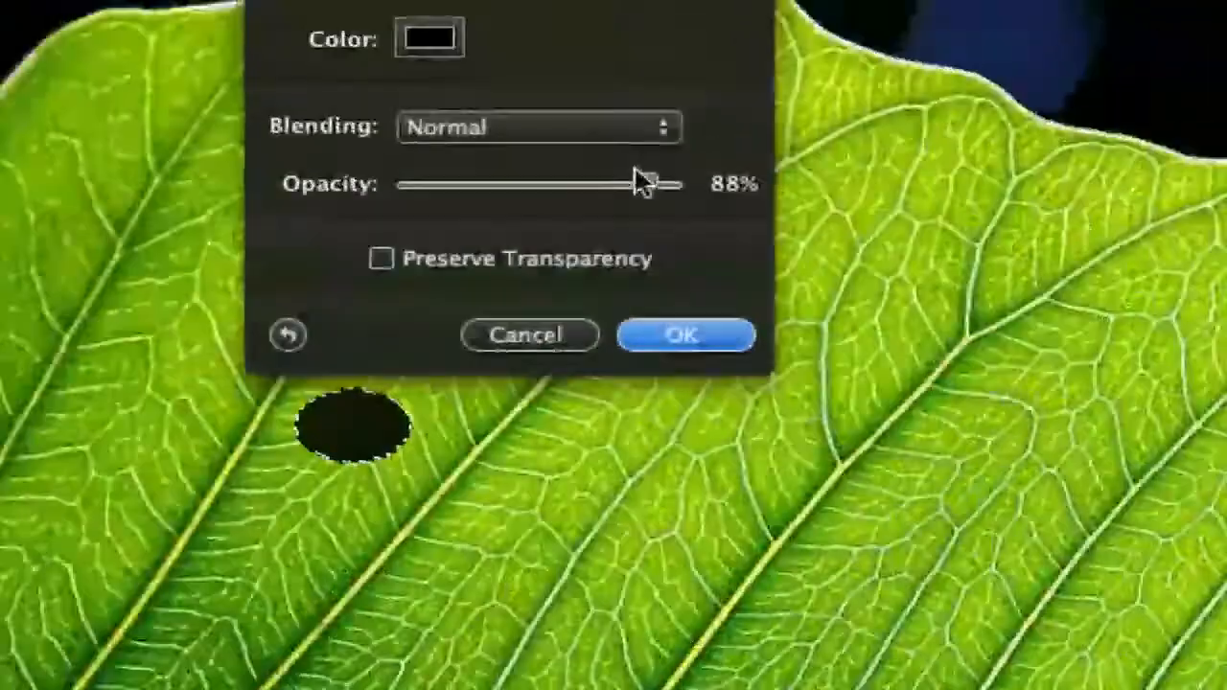
left_click_drag(633, 184, 642, 177)
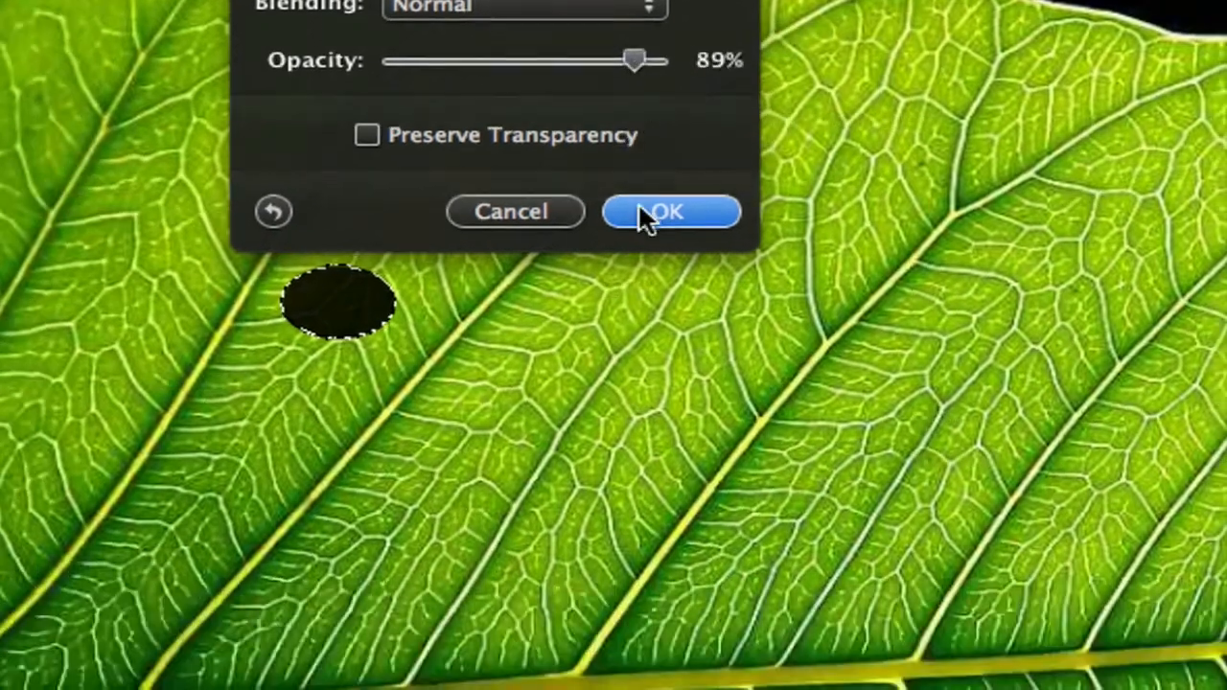
left_click(668, 211)
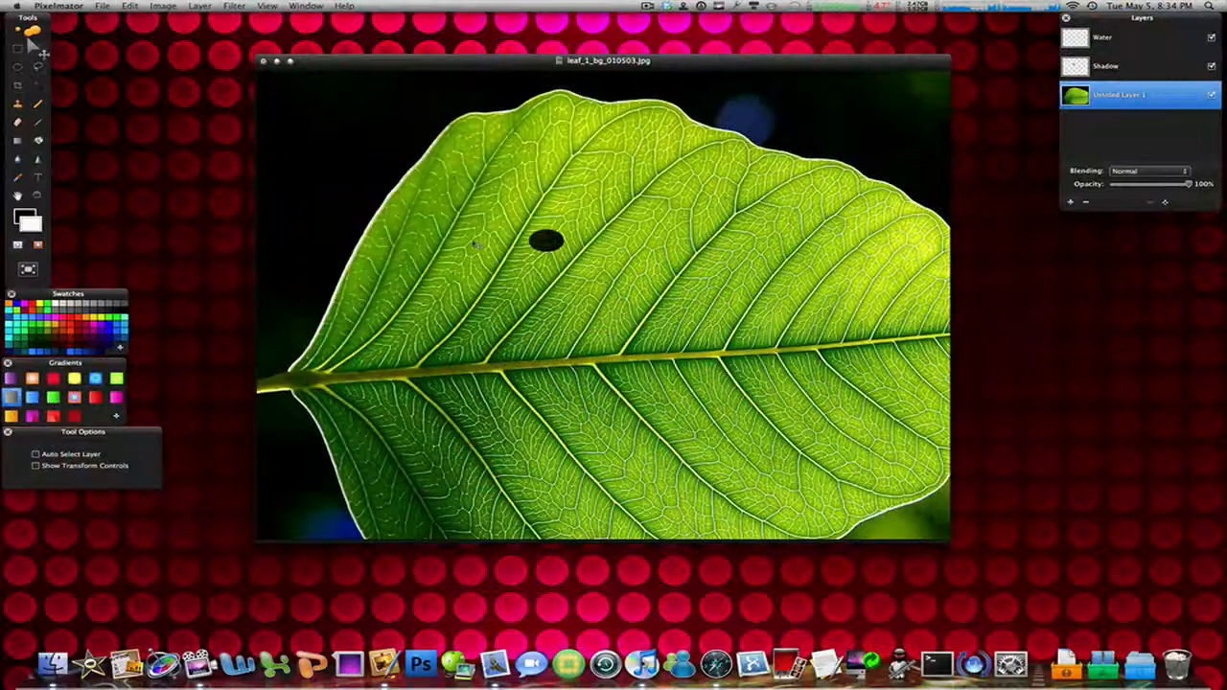
Paint a dark oval on the upper-left leaf area and set the layer to an overlay-style blend
left_click(1112, 65)
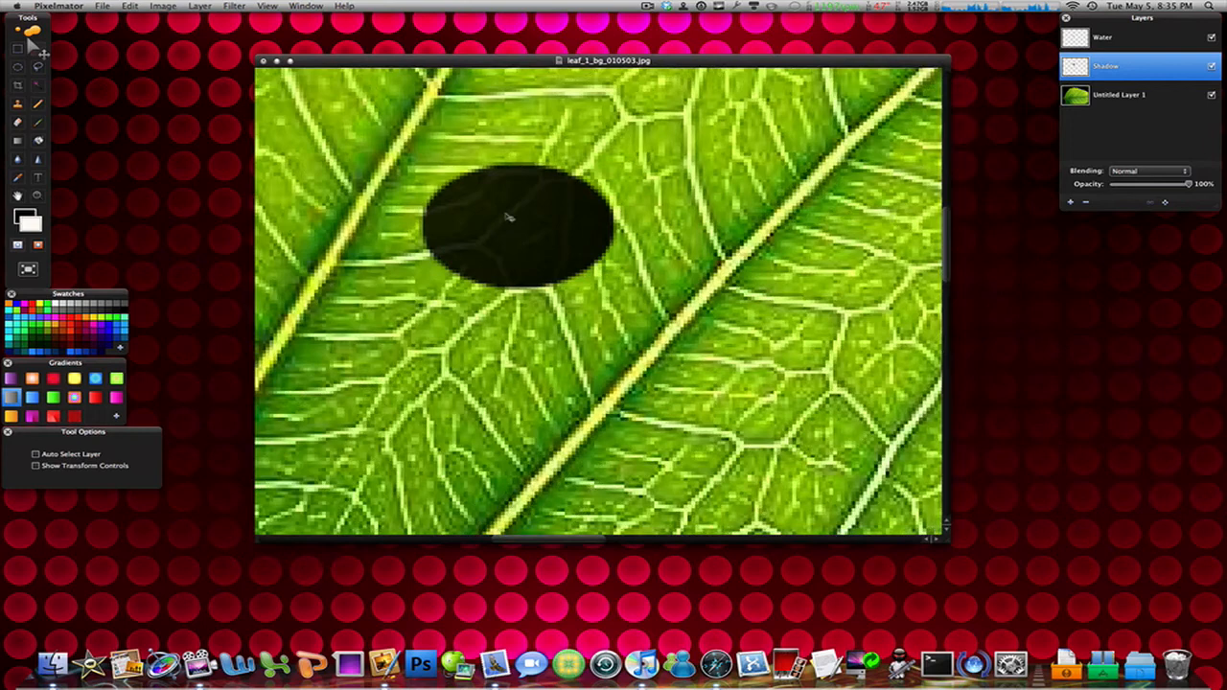
left_click_drag(508, 215, 526, 227)
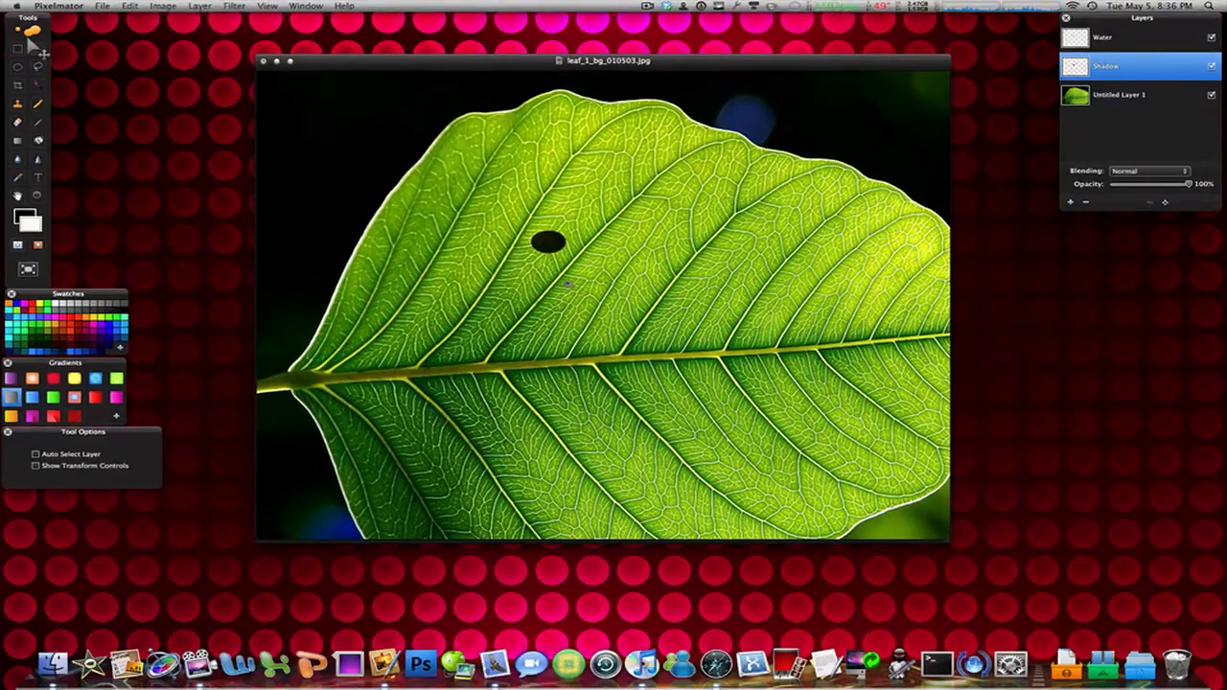
left_click(1131, 38)
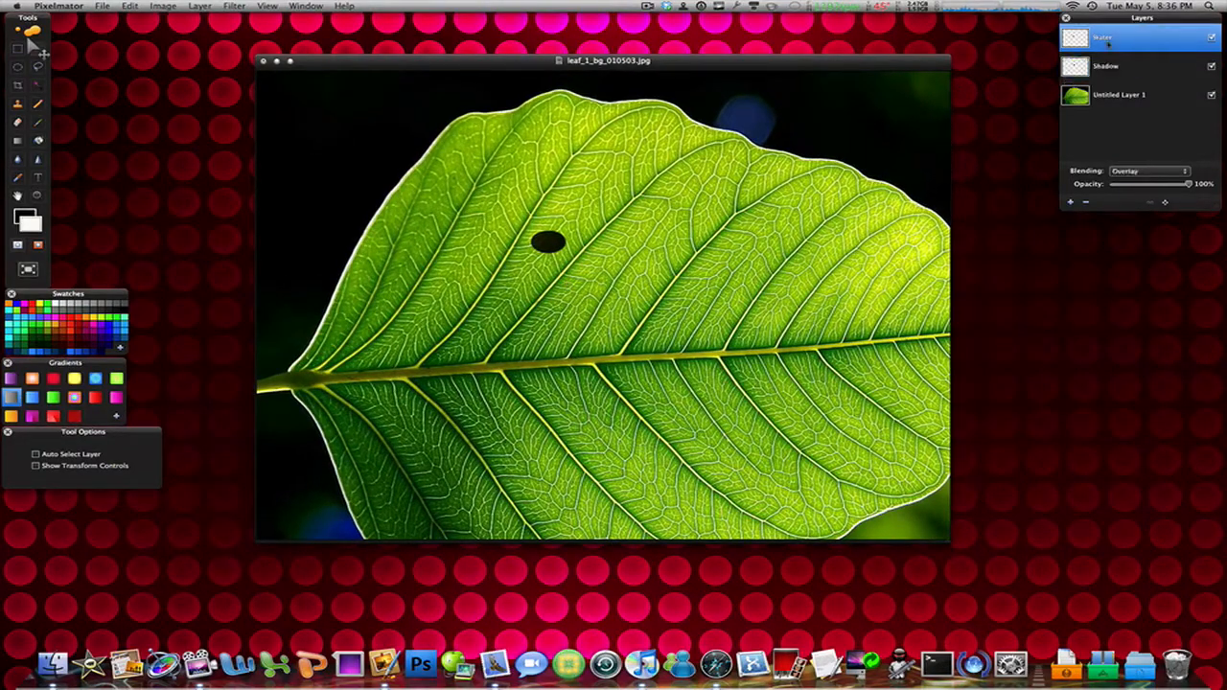
Reload the saved droplet selection and adjust the Water layer toward a translucent look
left_click(131, 6)
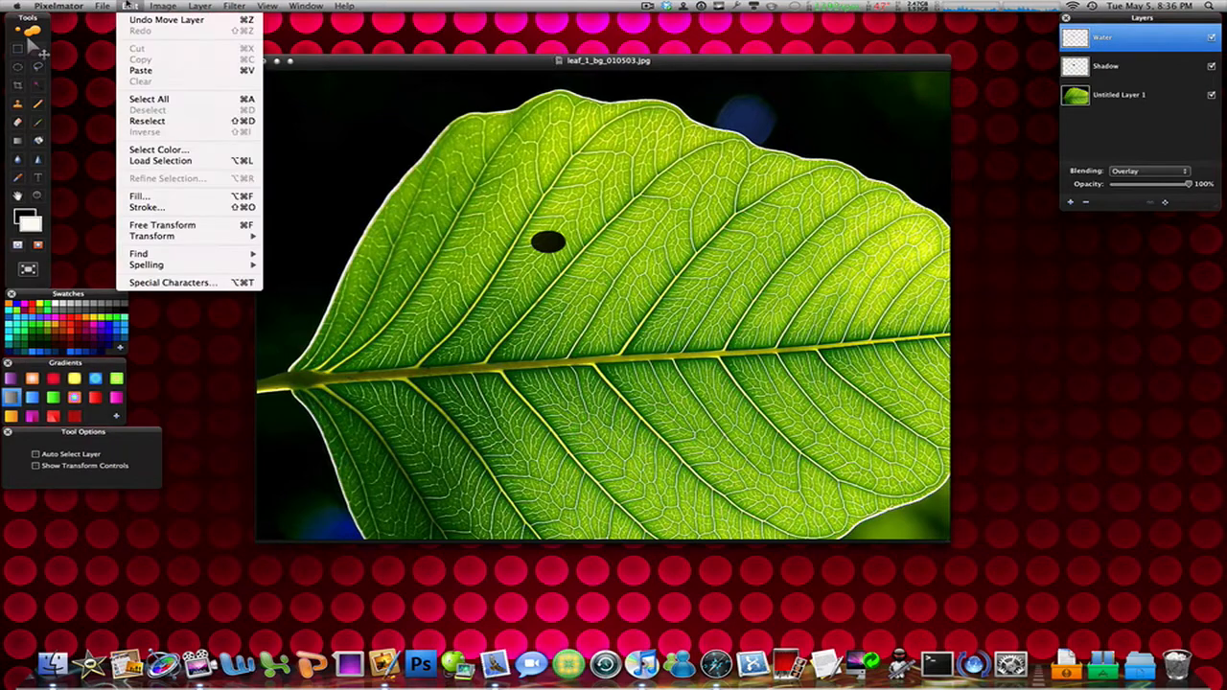
mouse_move(161, 161)
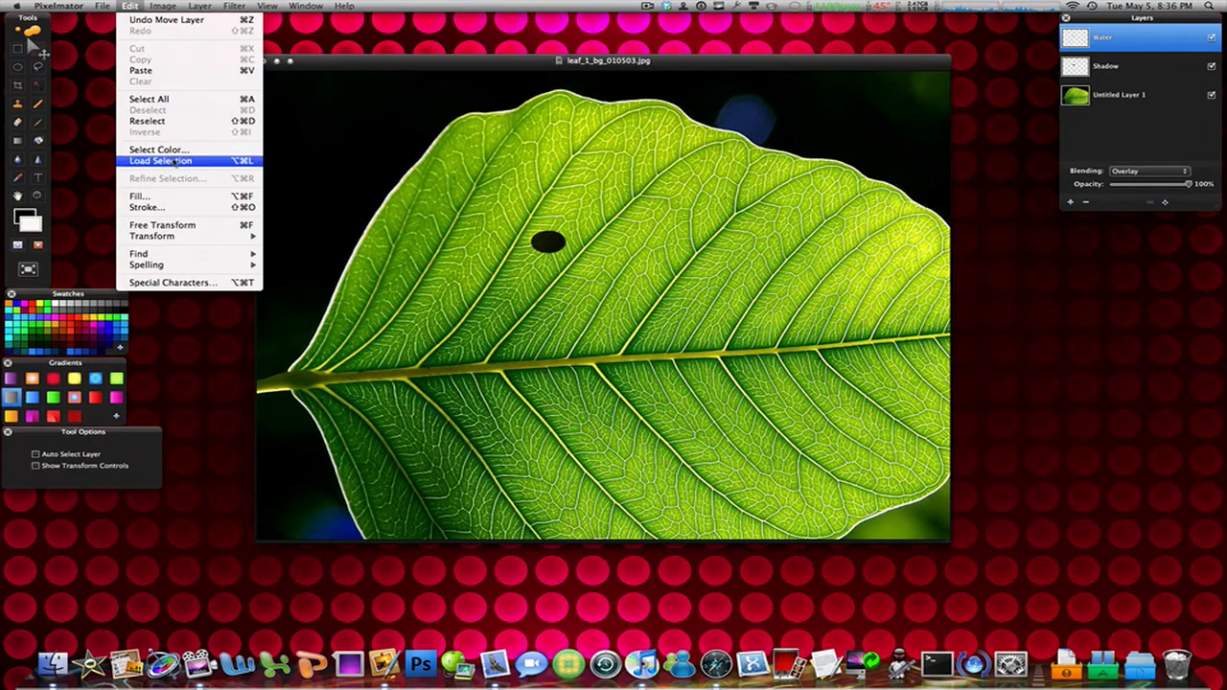
left_click(161, 161)
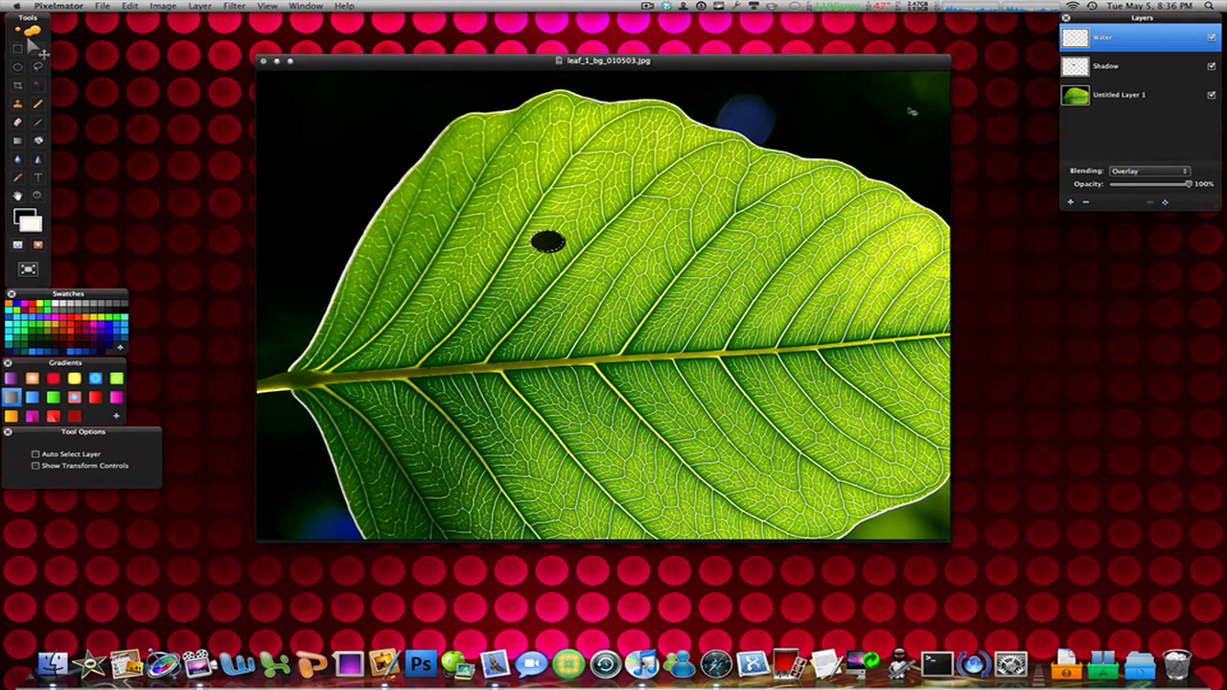
left_click(1122, 65)
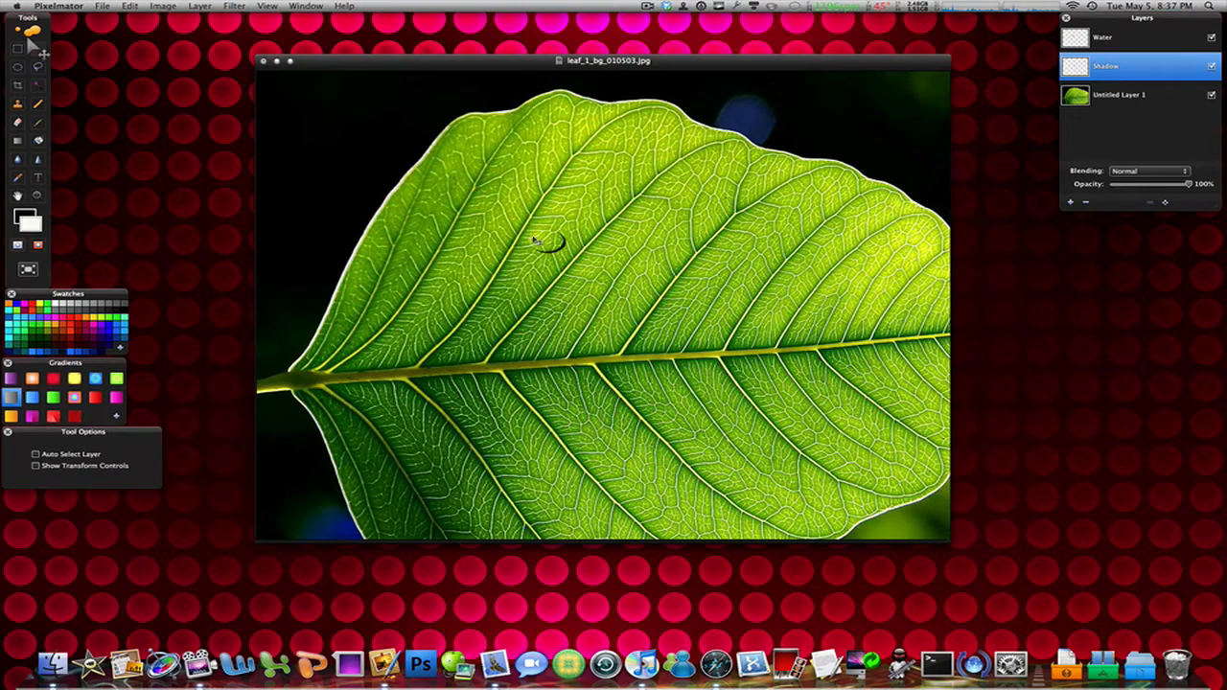
Create a fourth layer, Sparkle, to hold the droplet's white highlight
left_click(1070, 201)
type("Sparkle")
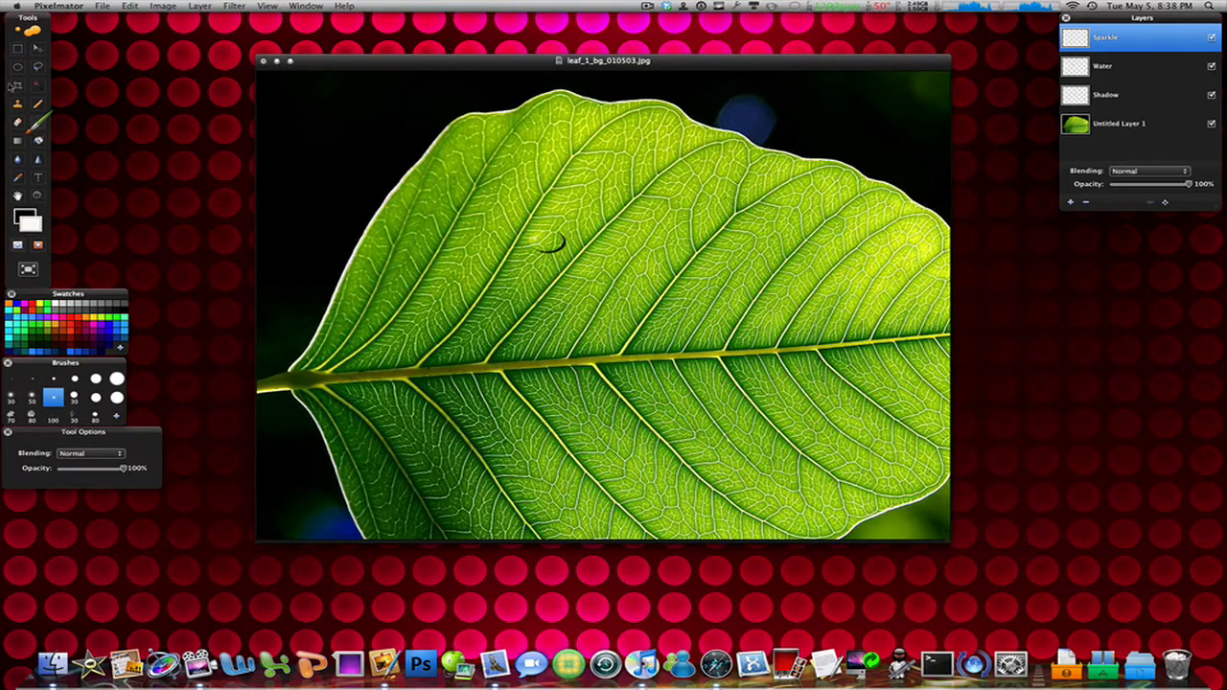
Select the Sparkle, Water and Shadow layers together and link them as one set
left_click(39, 46)
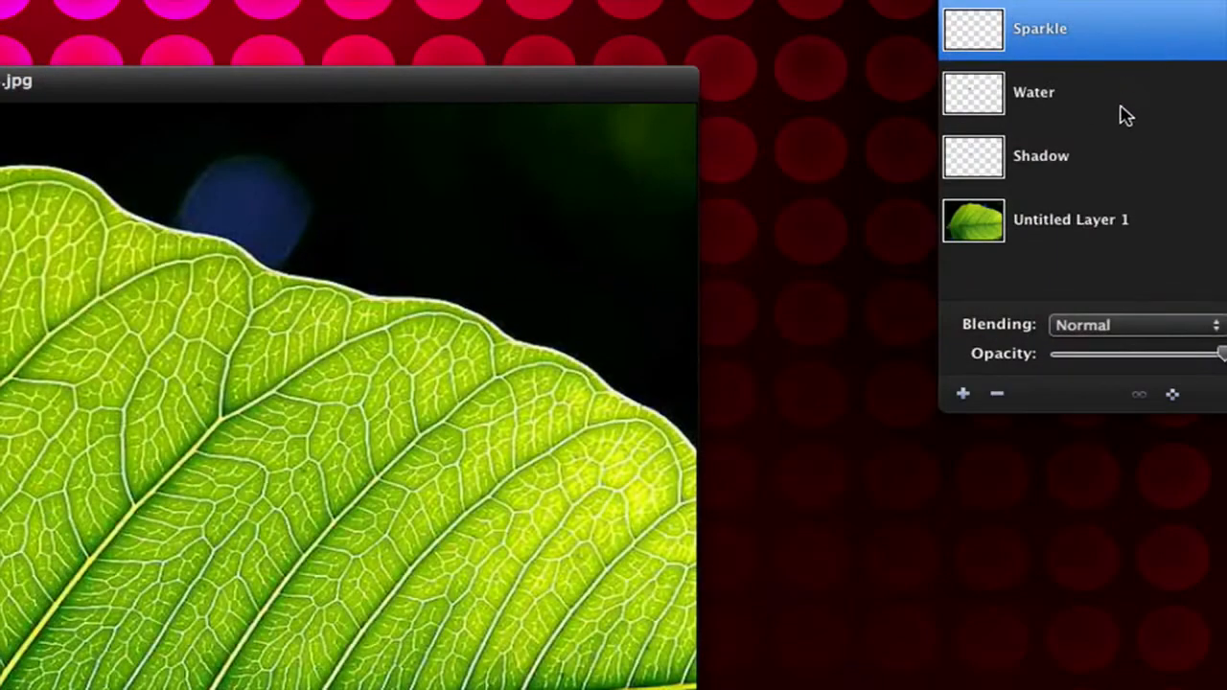
left_click(1041, 155)
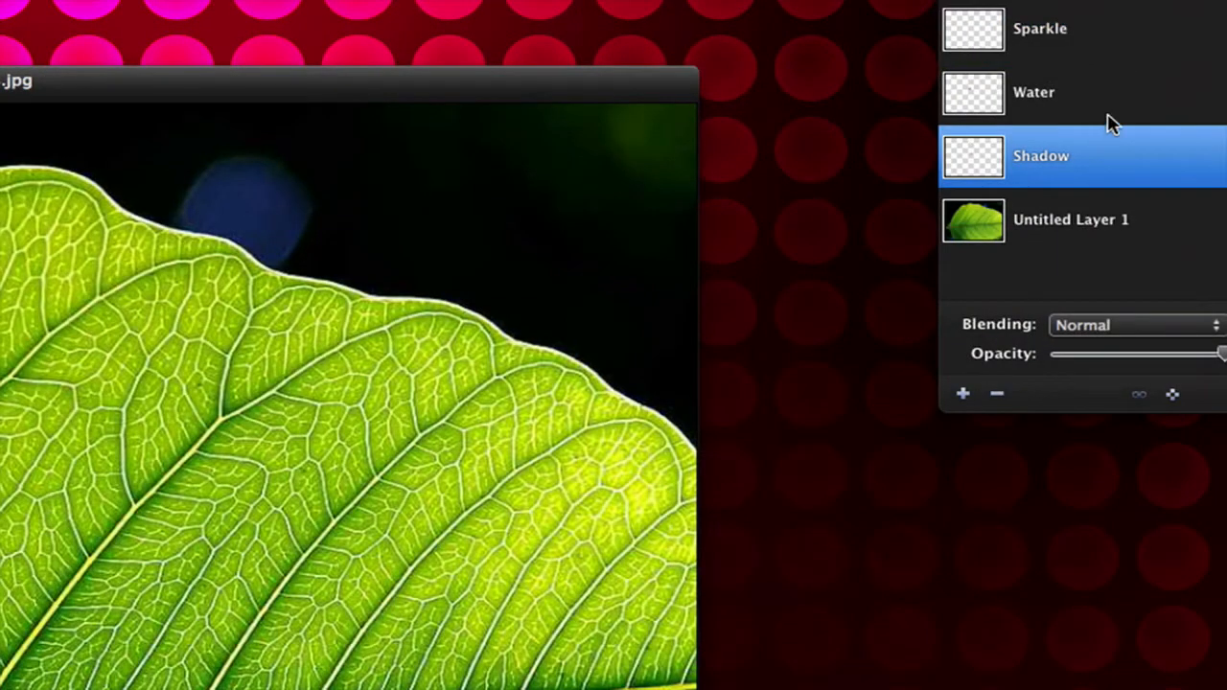
left_click(1040, 29)
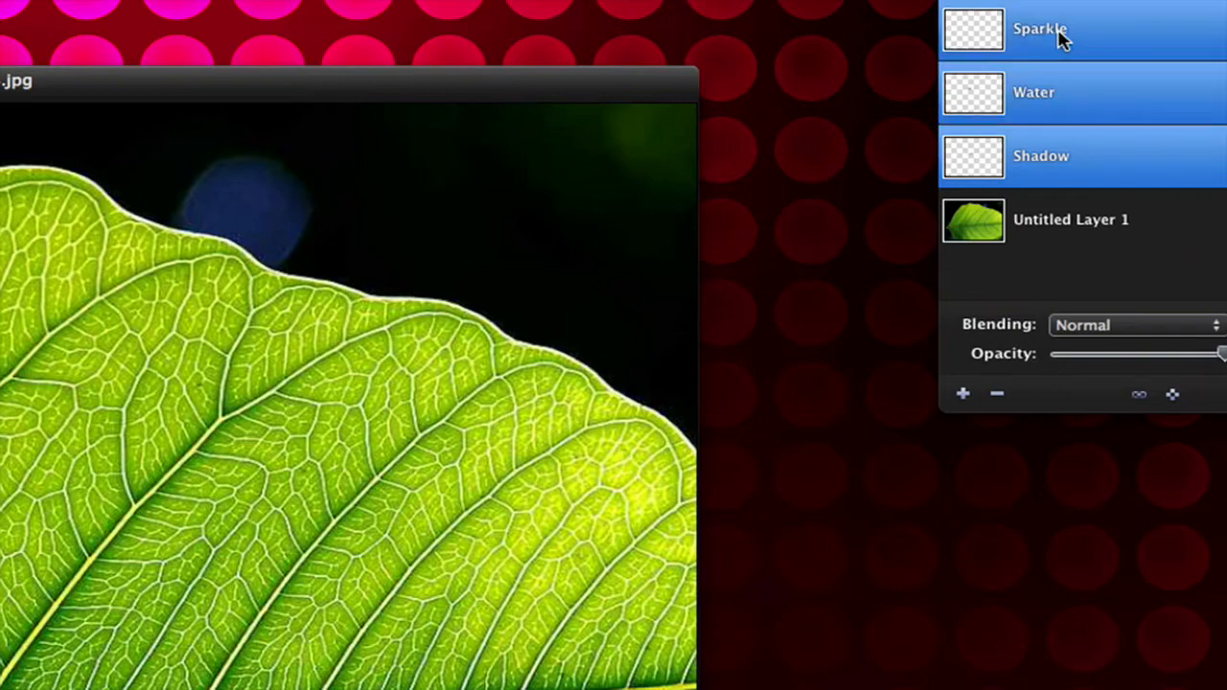
mouse_move(1035, 104)
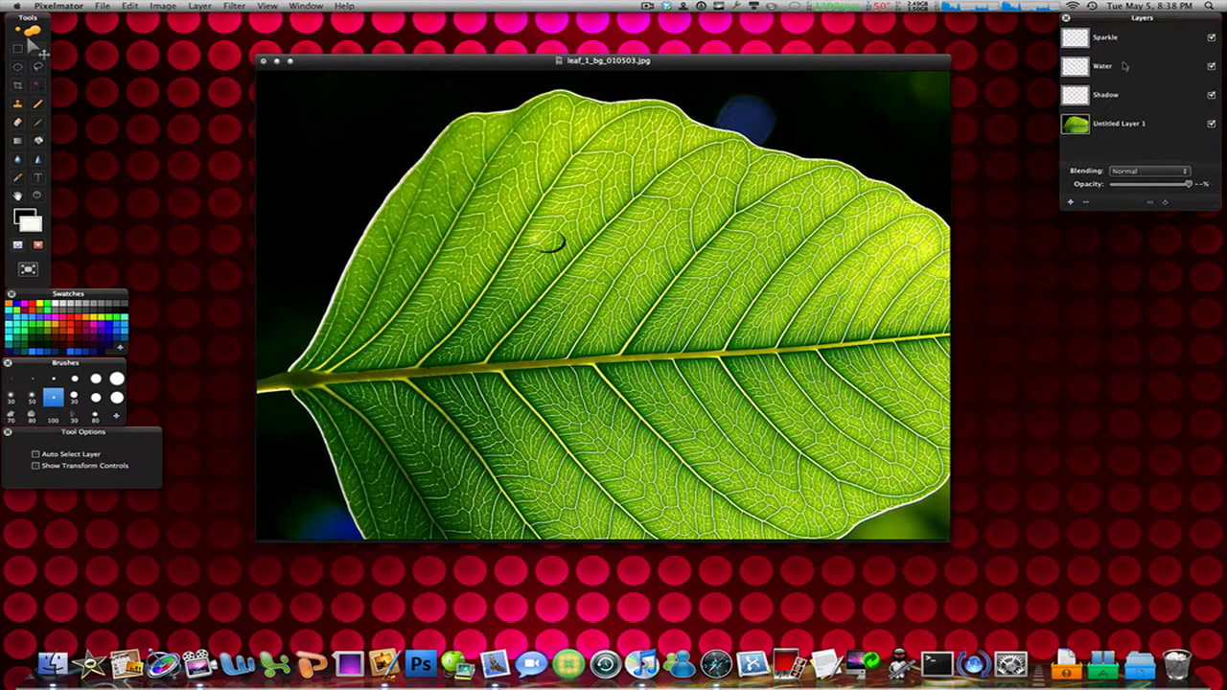
left_click(1104, 39)
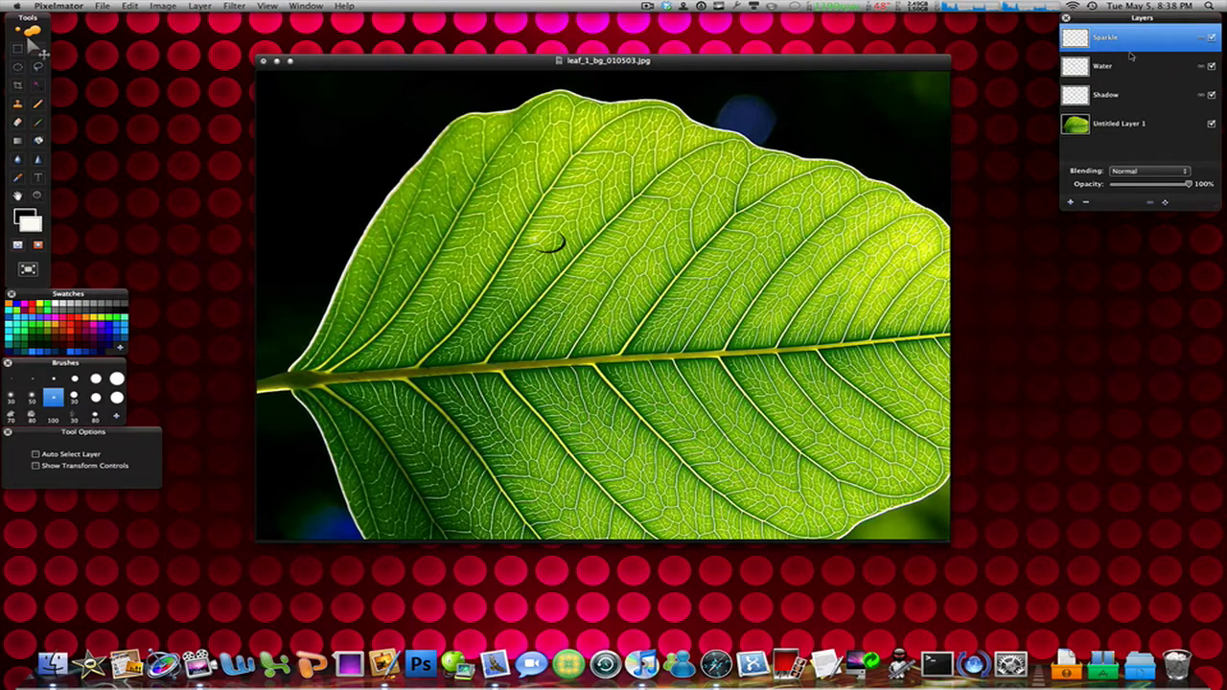
mouse_move(592, 278)
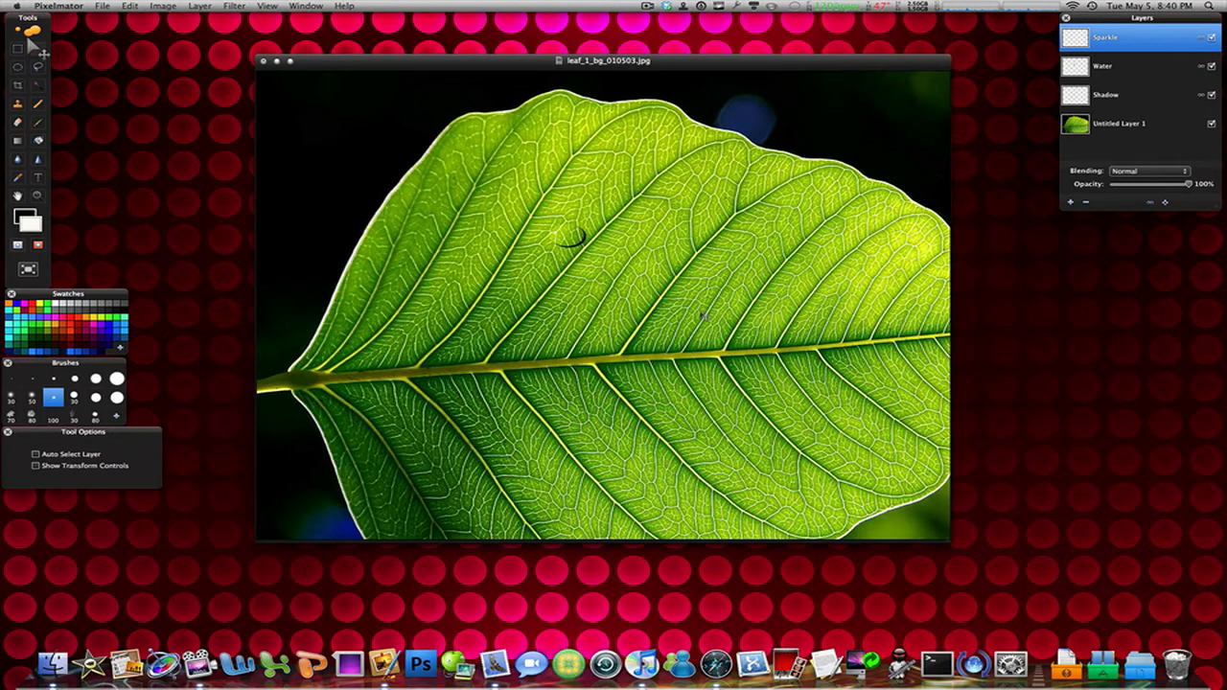
mouse_move(623, 278)
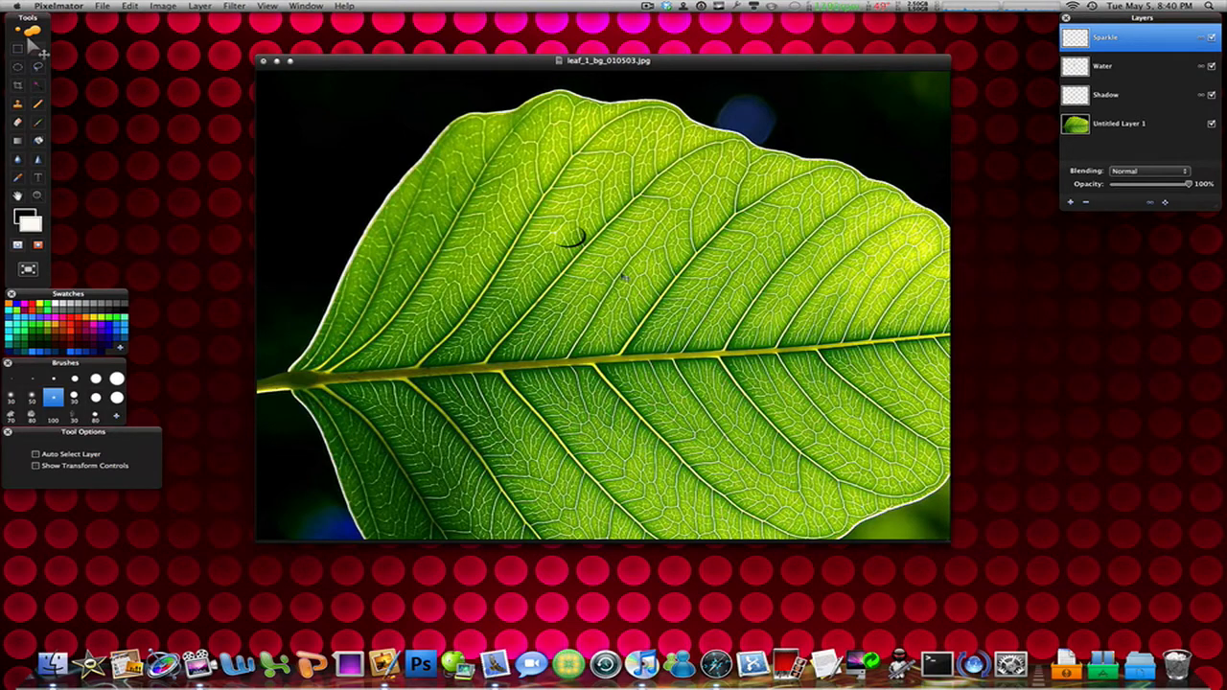